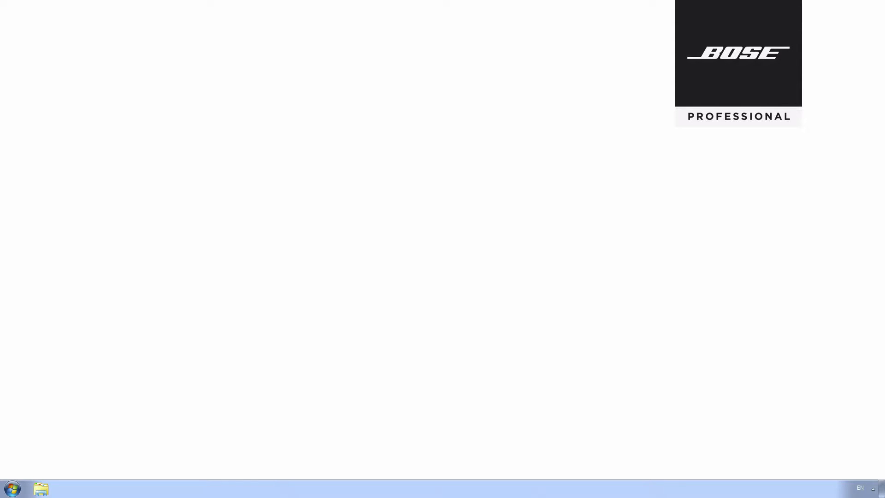
# Step: Open Windows Explorer to the FreeSpace 4400 Installer 1.0.1 software folder
pyautogui.click(40, 489)
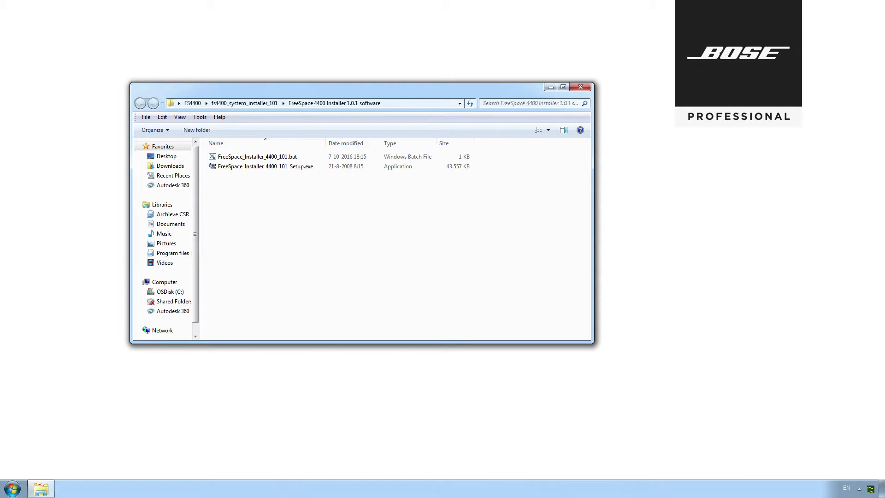
pyautogui.moveTo(619, 210)
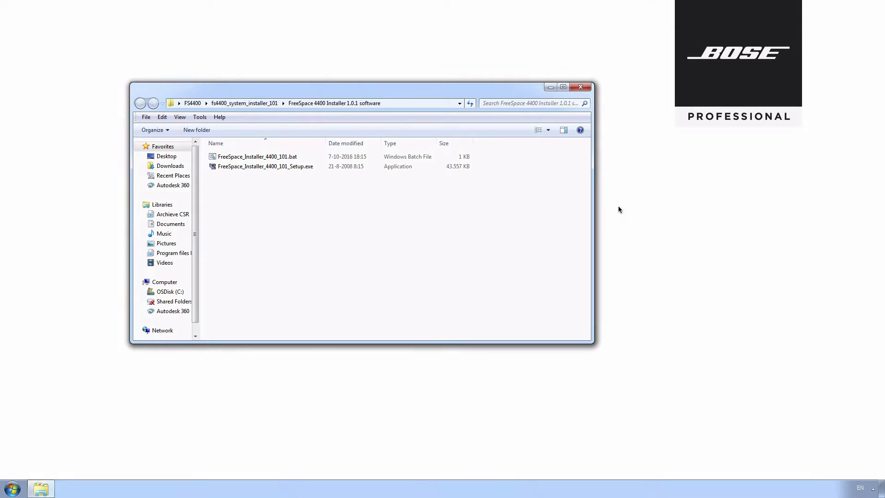
# Step: Run FreeSpace_Installer_4400_101.bat and accept the license agreement page
pyautogui.doubleClick(257, 156)
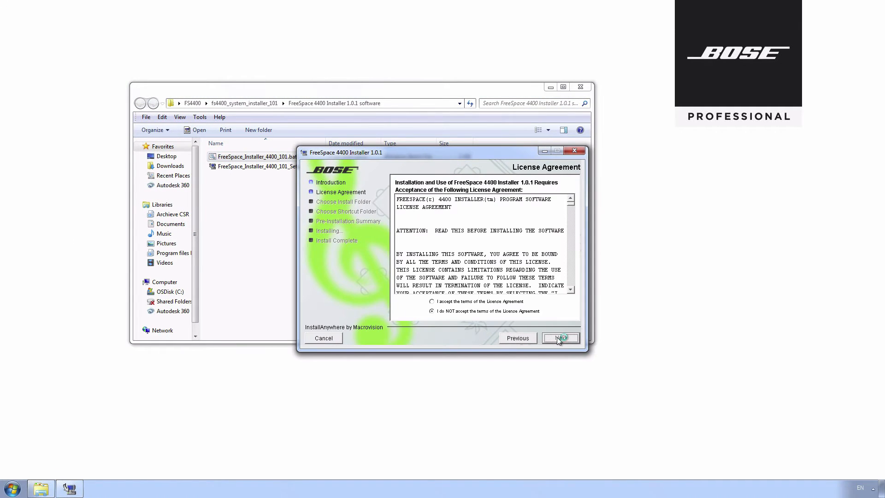
pyautogui.click(560, 337)
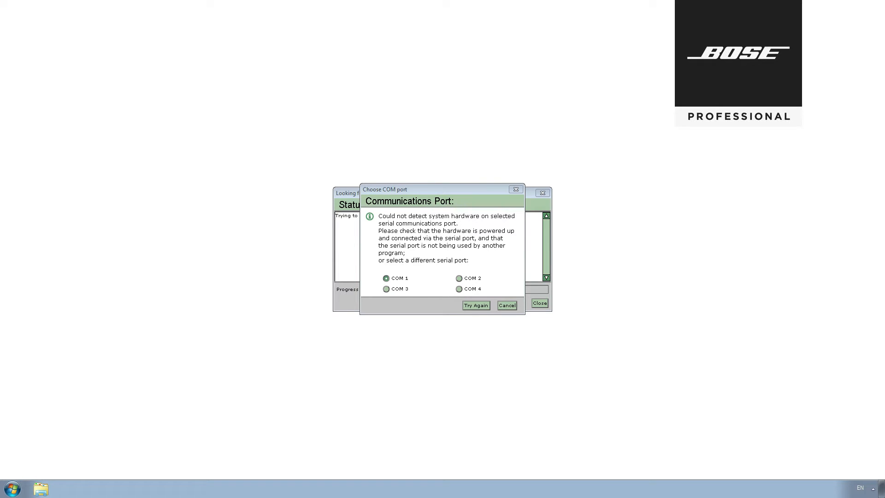
# Step: Cancel the Choose COM port dialog and launch Device Manager by searching 'device'
pyautogui.click(506, 306)
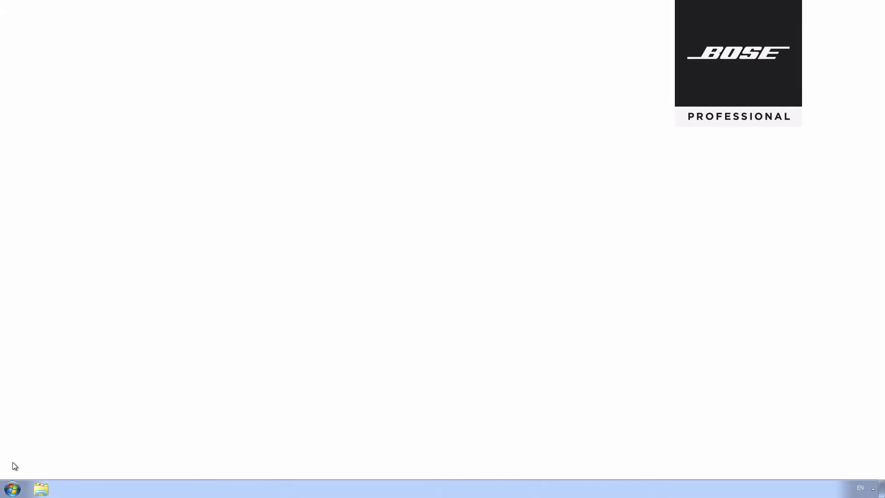
pyautogui.click(10, 488)
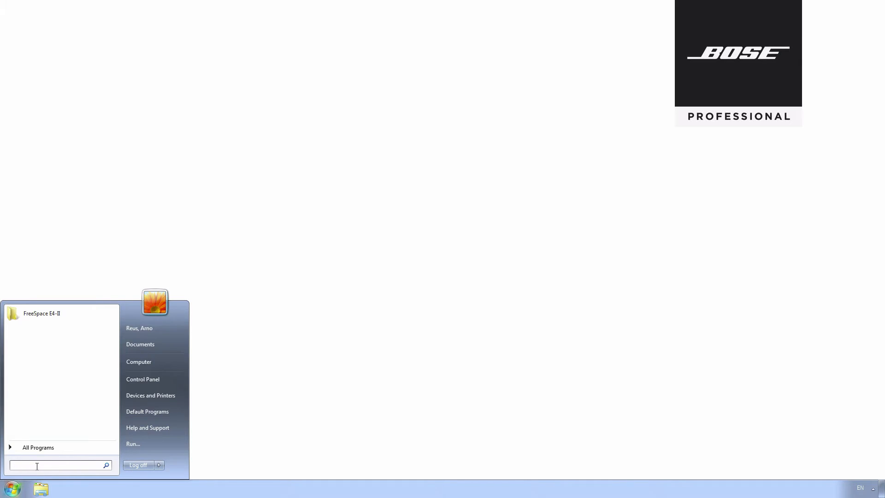
pyautogui.write('device')
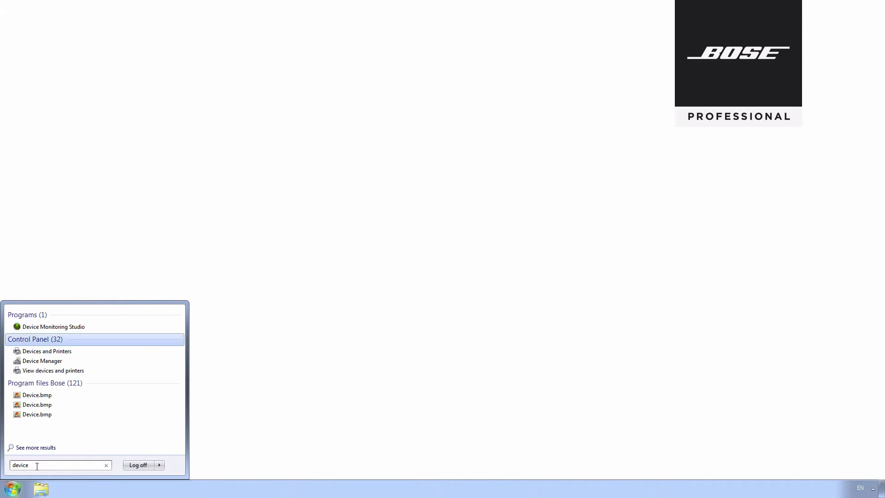
pyautogui.click(42, 361)
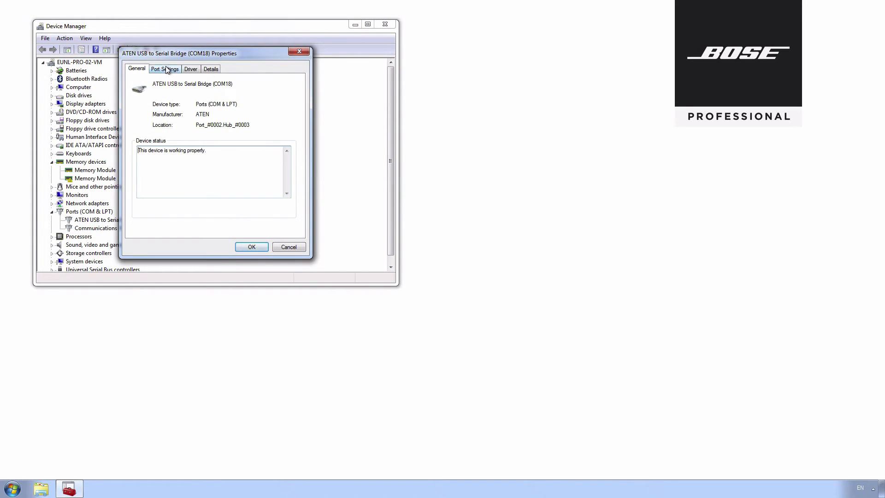
# Step: Set the ATEN USB to Serial Bridge's COM Port Number to COM2, accepting the warning
pyautogui.click(165, 69)
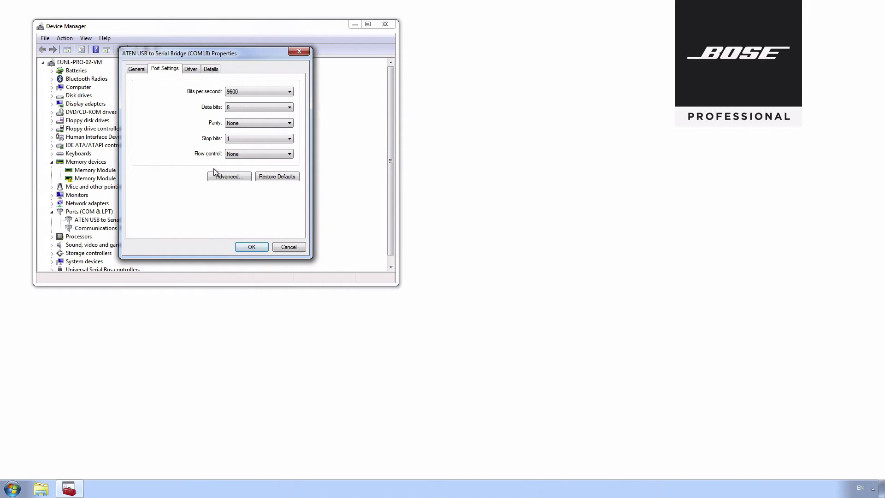
pyautogui.click(229, 176)
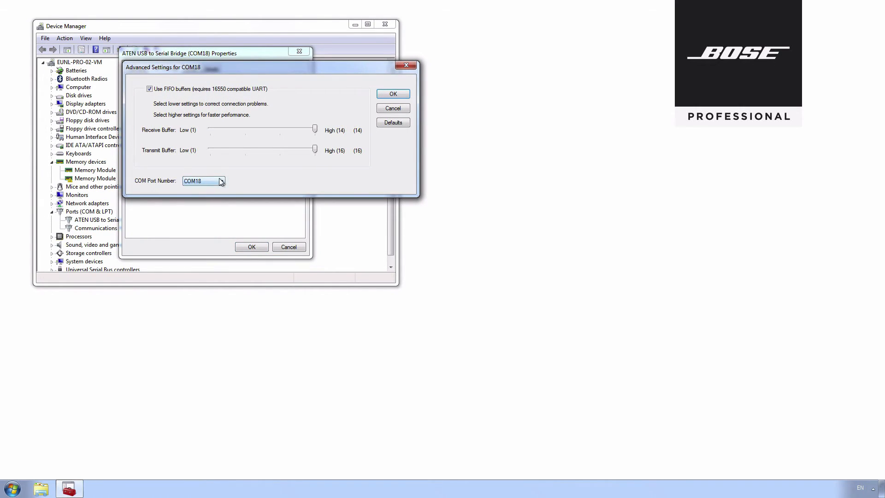
pyautogui.click(221, 181)
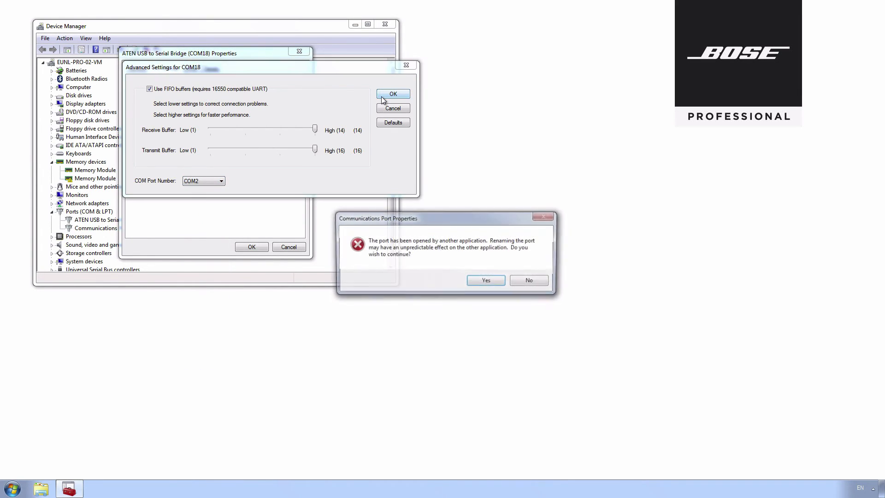
pyautogui.click(393, 94)
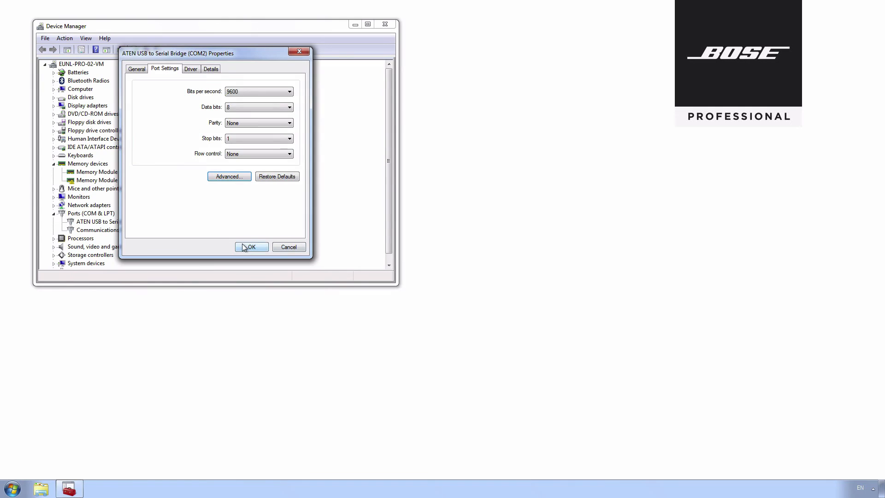